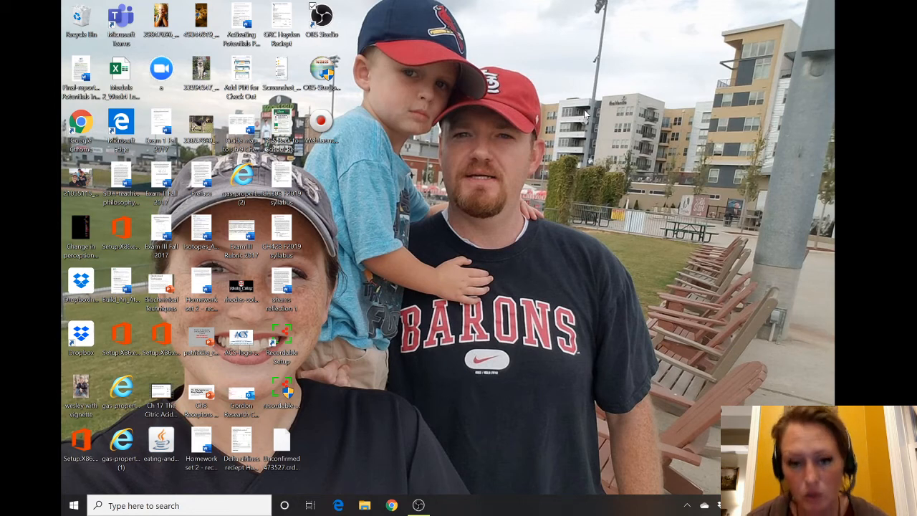
pyautogui.moveTo(340, 412)
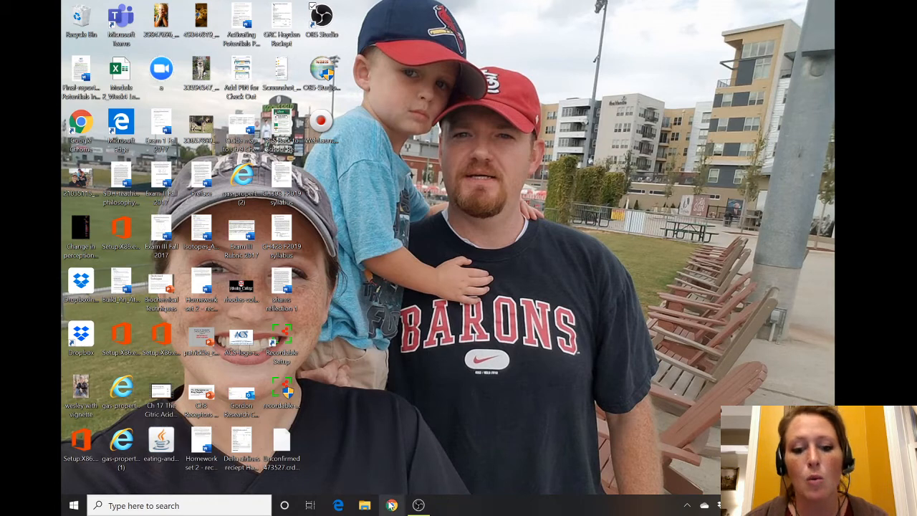
pyautogui.moveTo(392, 505)
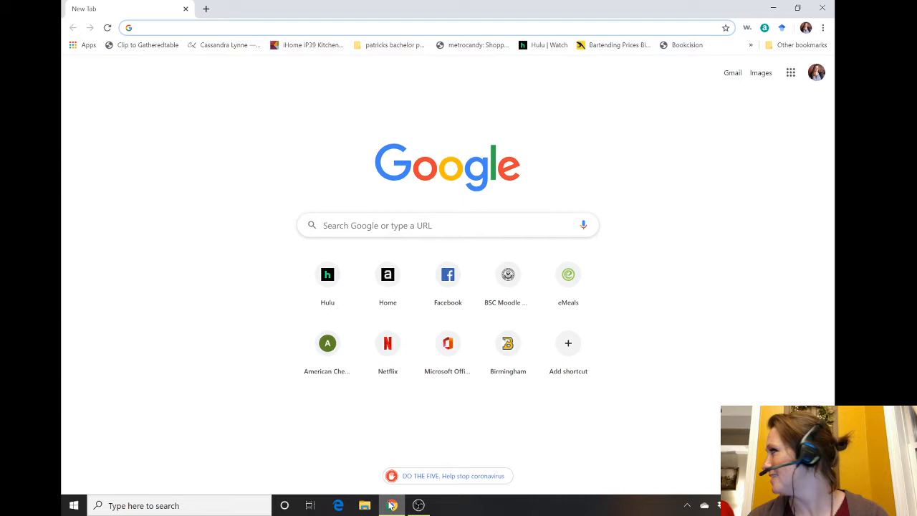
# Enter zoom.us in Chrome's address bar to load the Zoom homepage
pyautogui.click(286, 27)
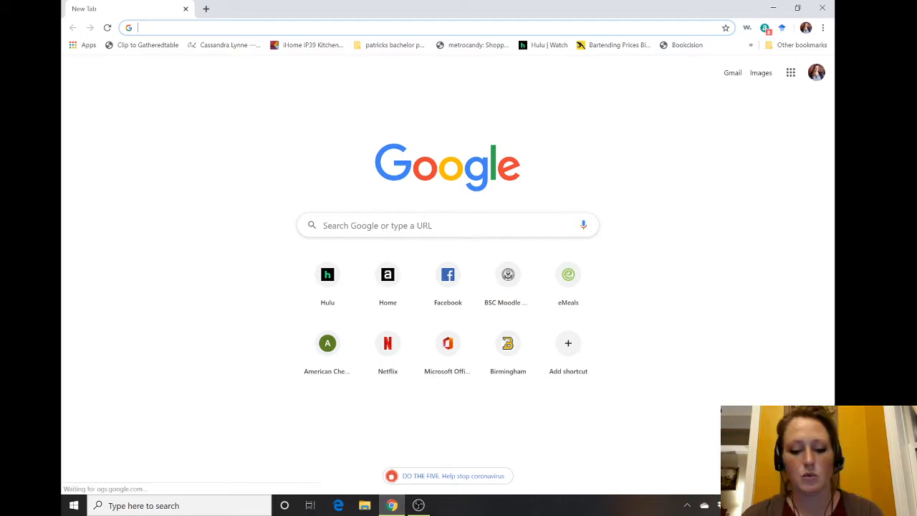
pyautogui.write('zoom.us')
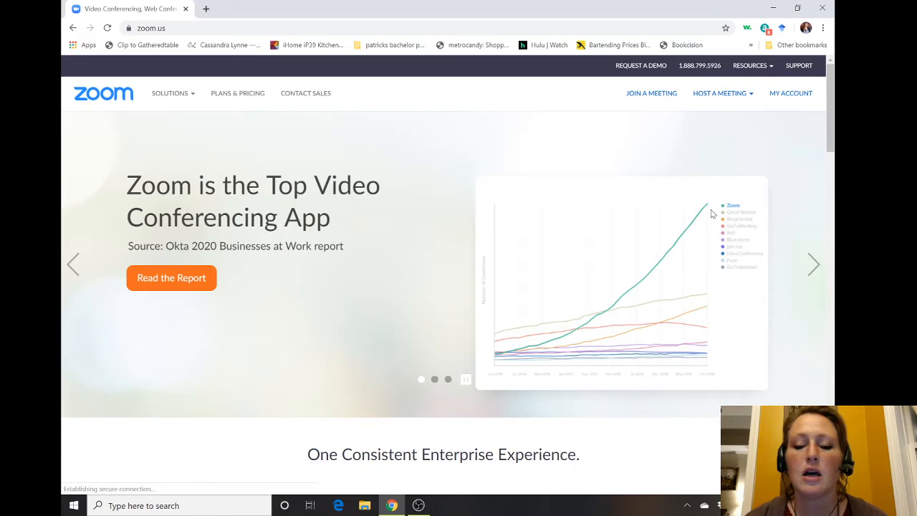
pyautogui.moveTo(761, 131)
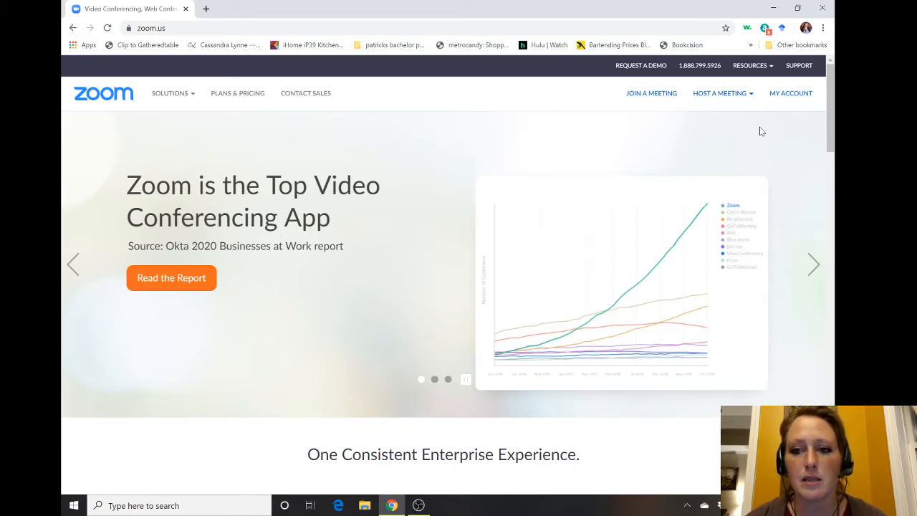
pyautogui.moveTo(791, 92)
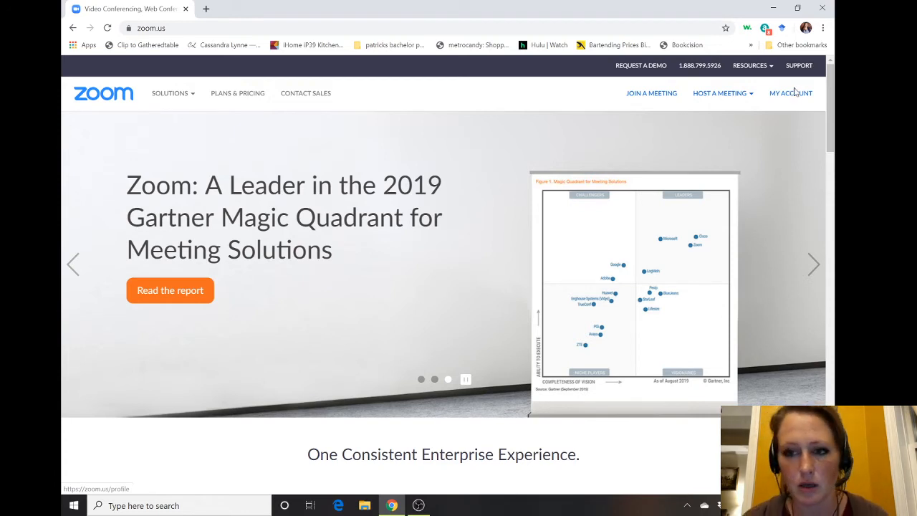
# From My Account > Meetings, host a new meeting with video off
pyautogui.click(790, 93)
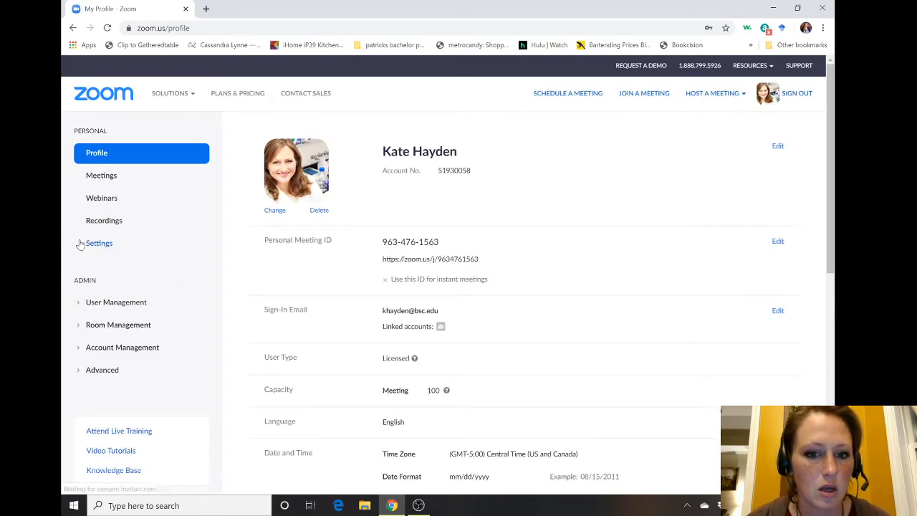
pyautogui.click(101, 174)
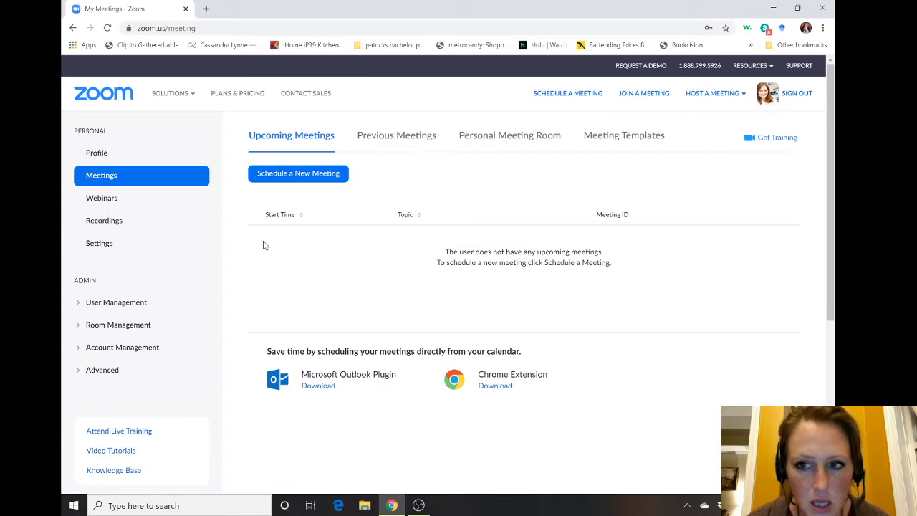
pyautogui.moveTo(728, 108)
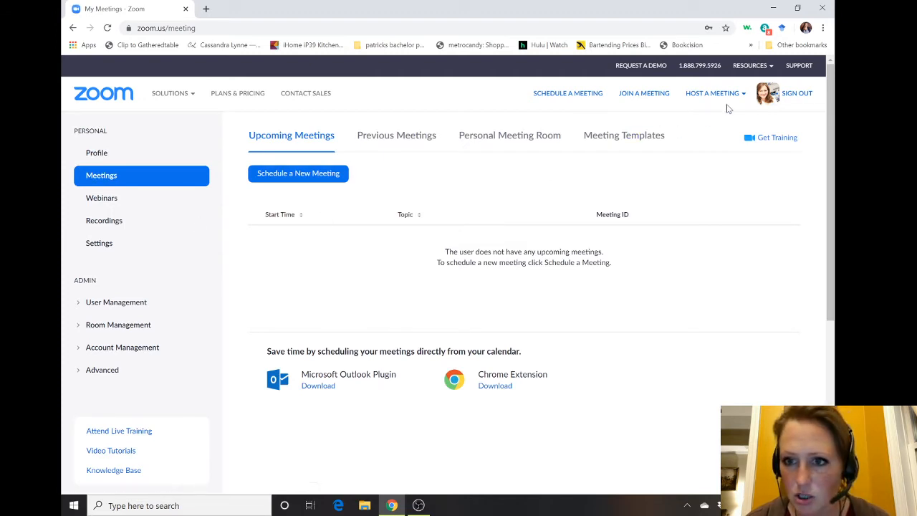
pyautogui.click(712, 93)
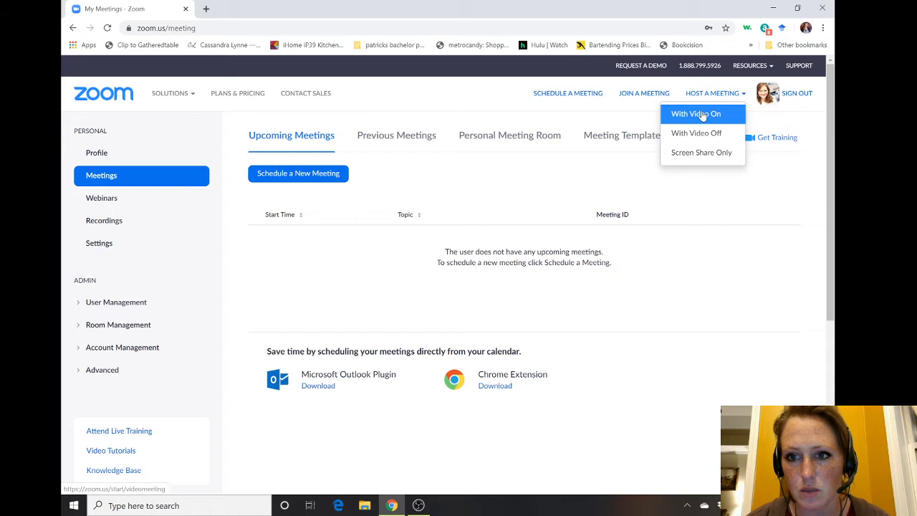
pyautogui.moveTo(696, 134)
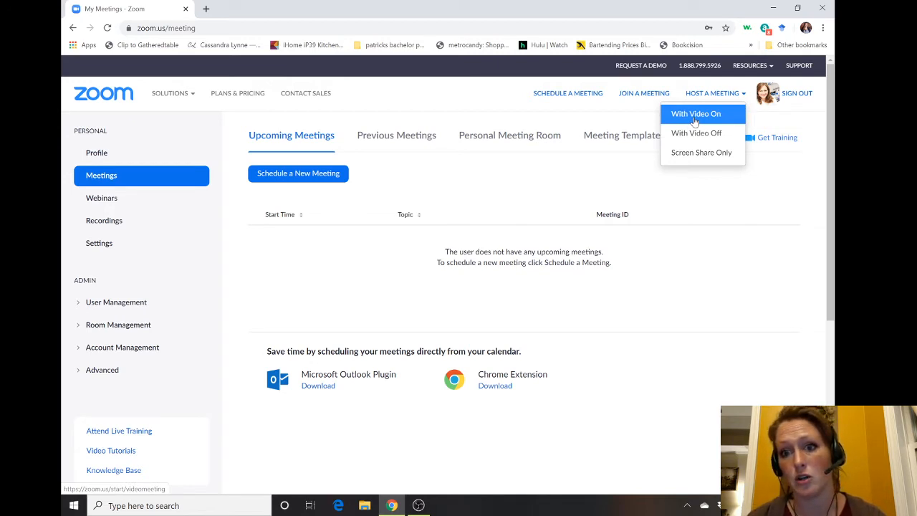
pyautogui.moveTo(696, 133)
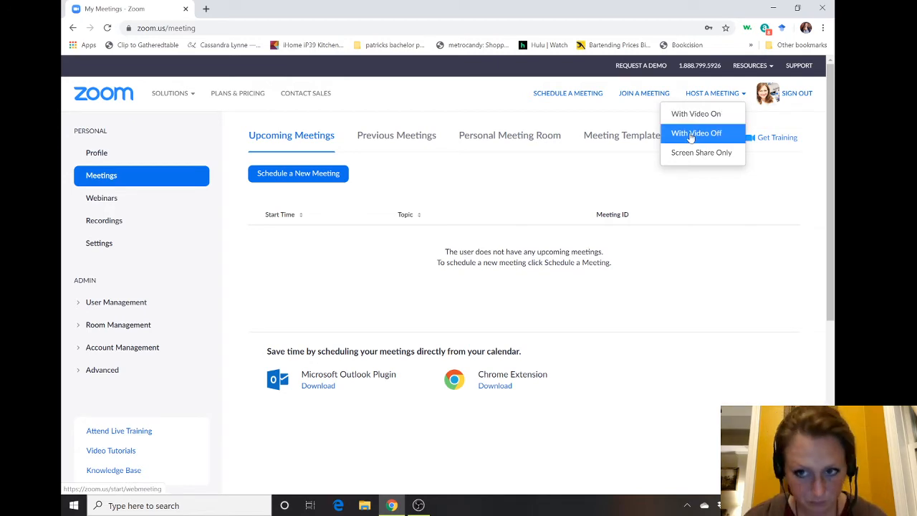
pyautogui.click(695, 133)
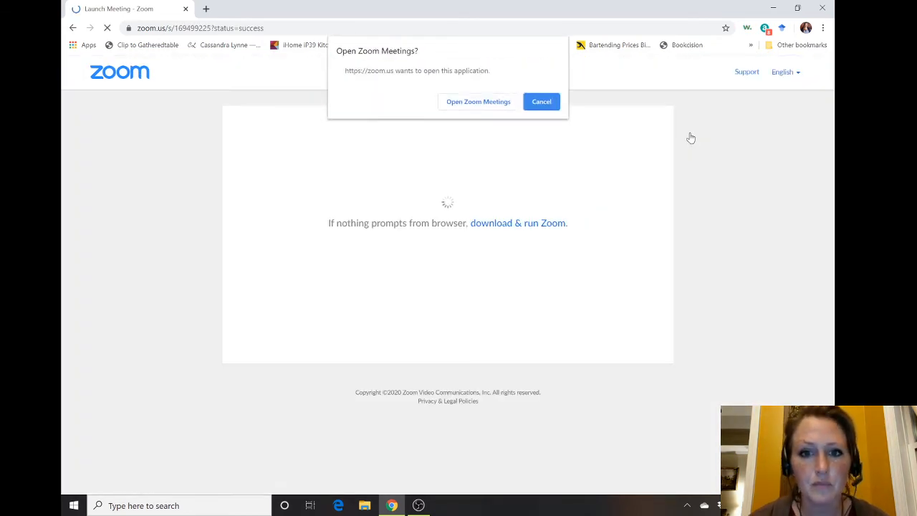
# Allow the browser to open Zoom Meetings, launching the meeting in the app
pyautogui.click(477, 101)
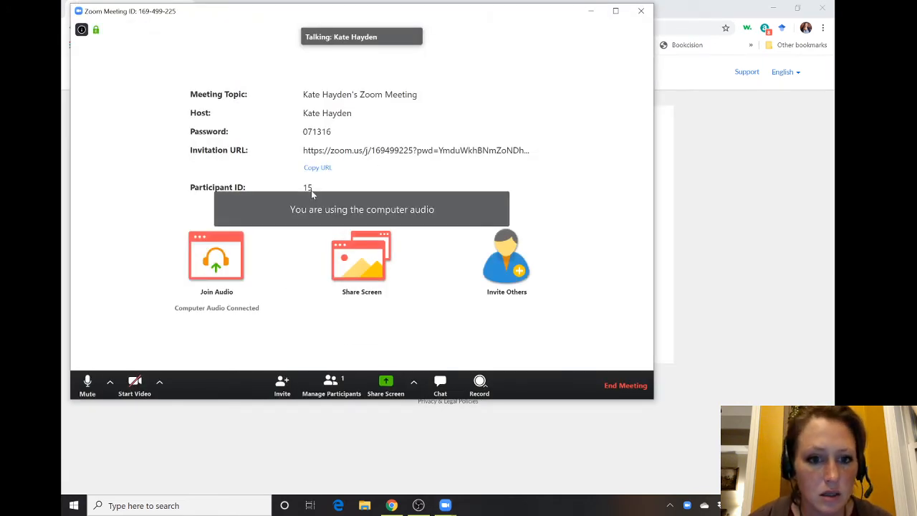
pyautogui.moveTo(271, 346)
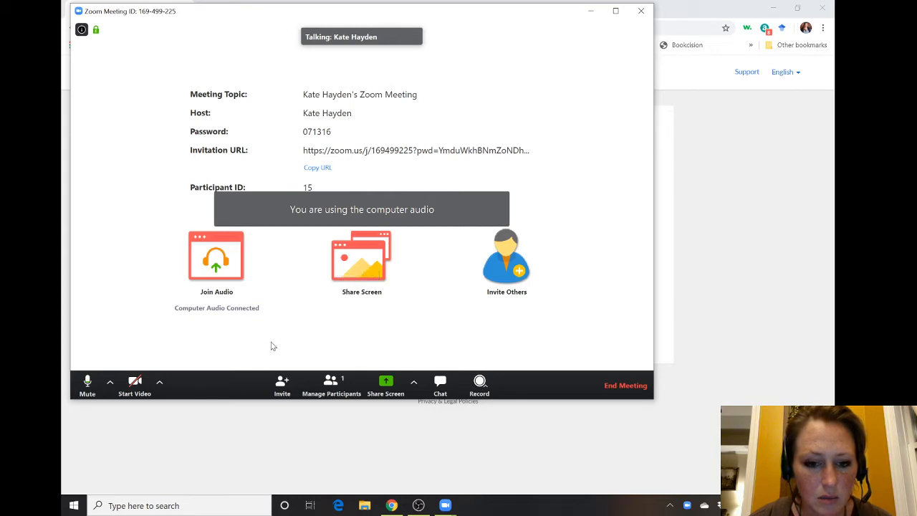
pyautogui.moveTo(385, 385)
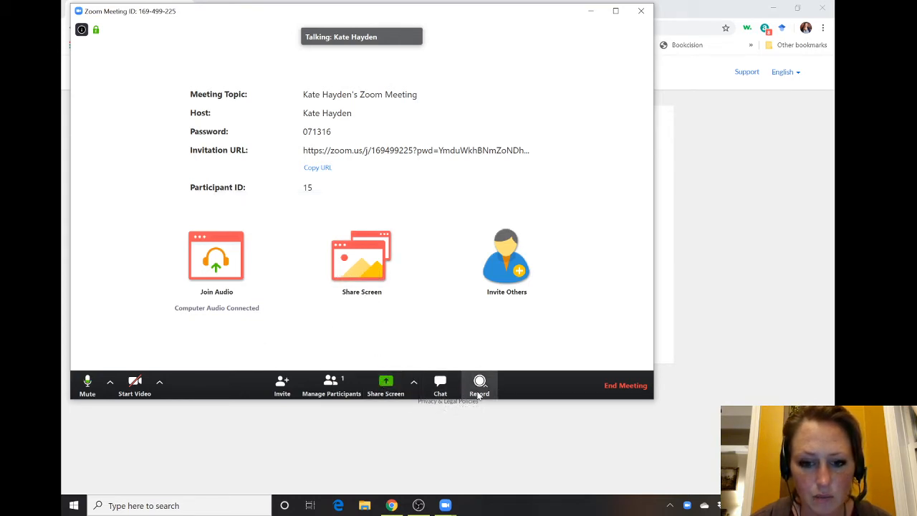
pyautogui.click(479, 385)
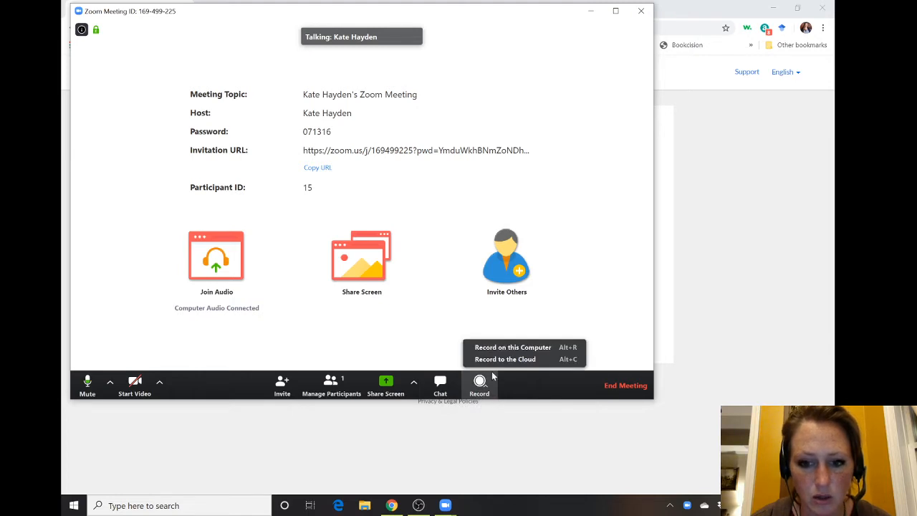
pyautogui.click(512, 346)
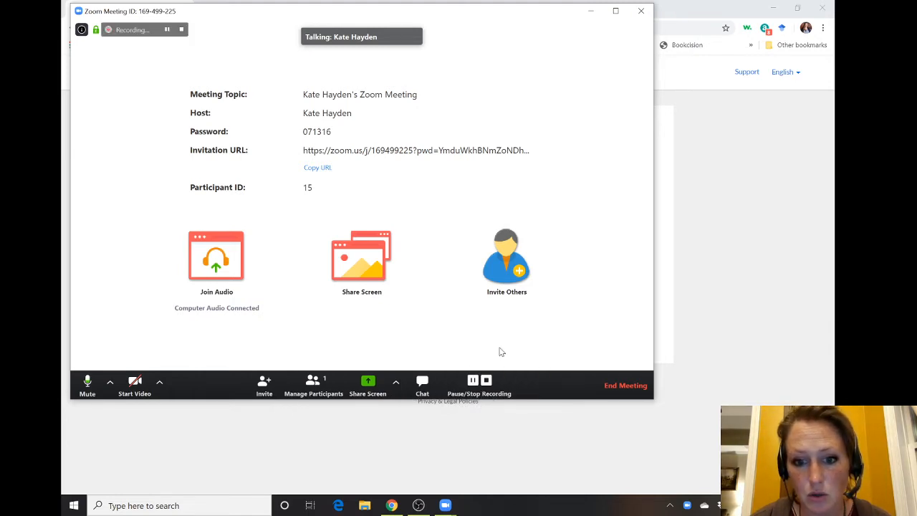
pyautogui.moveTo(312, 315)
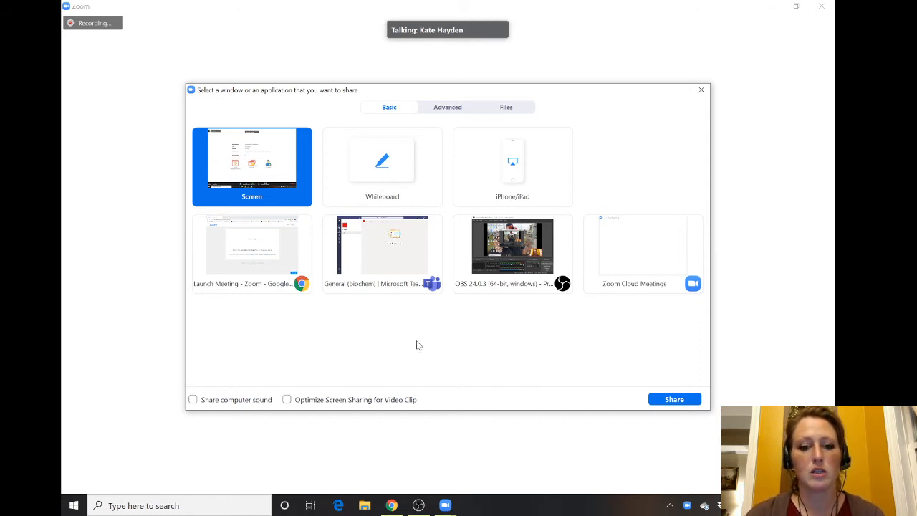
pyautogui.moveTo(353, 265)
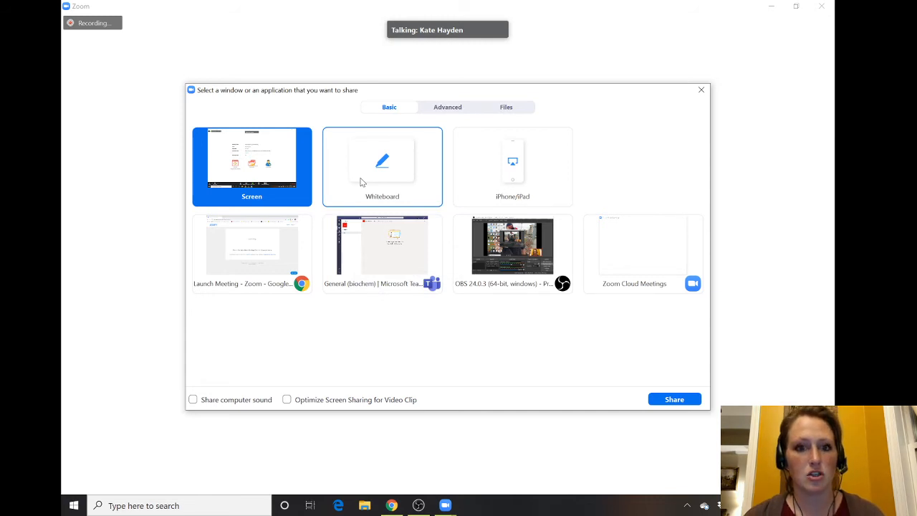
# Select the Whiteboard tile in Share Screen and share it
pyautogui.click(382, 166)
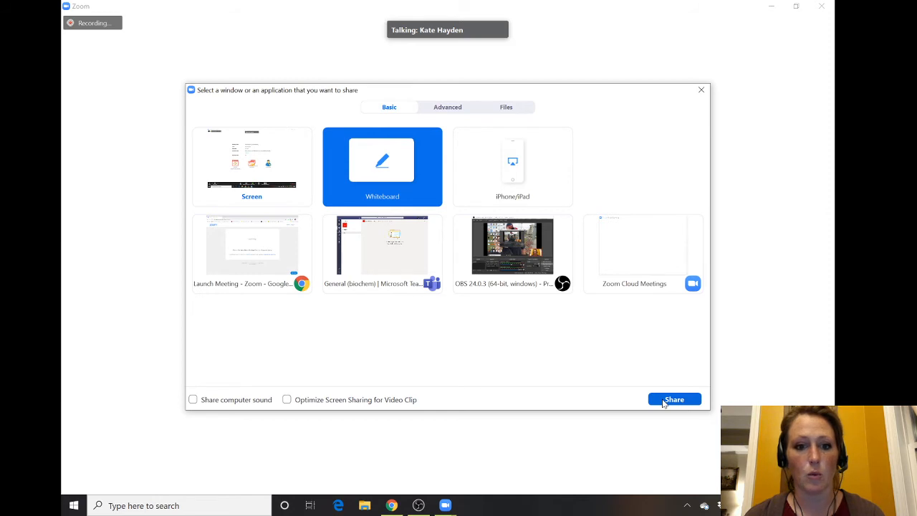
pyautogui.click(673, 399)
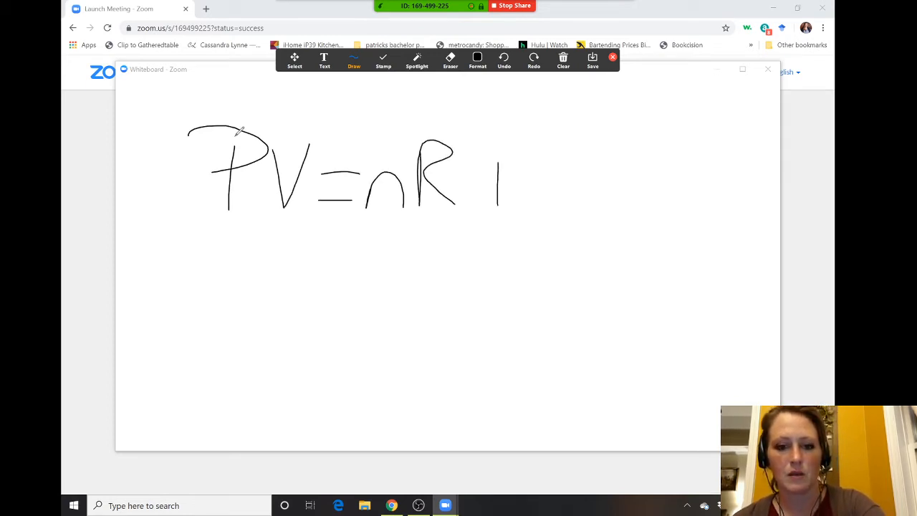
# Finish the T of PV=nRT, write a P below, clear and redraw
pyautogui.moveTo(494, 156); pyautogui.dragTo(544, 156)
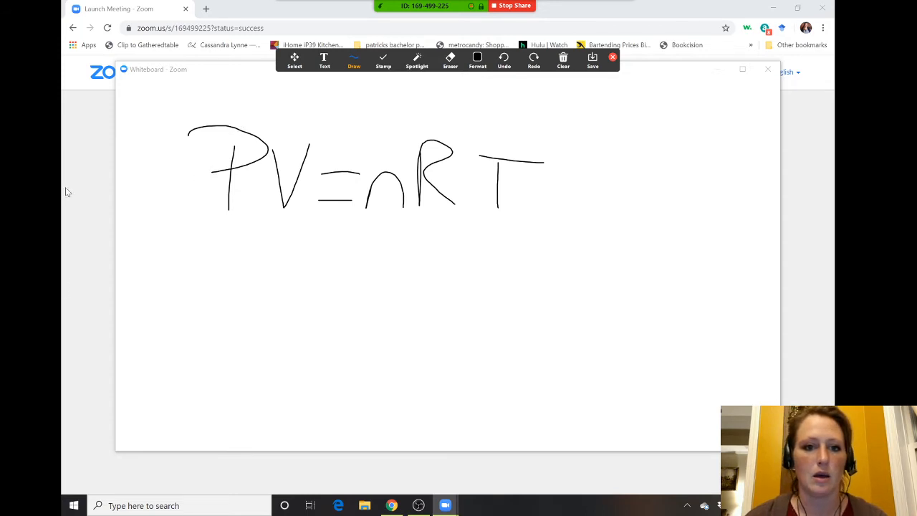
pyautogui.moveTo(227, 269); pyautogui.dragTo(223, 298)
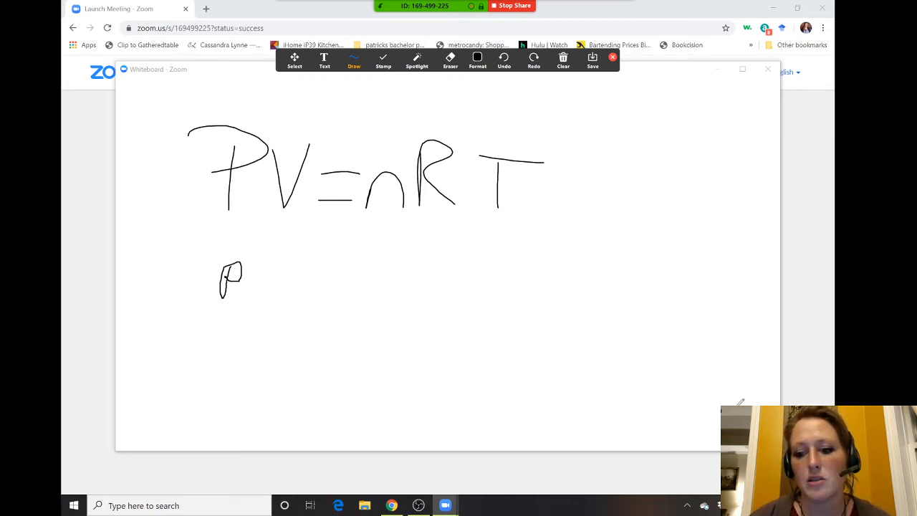
pyautogui.click(563, 61)
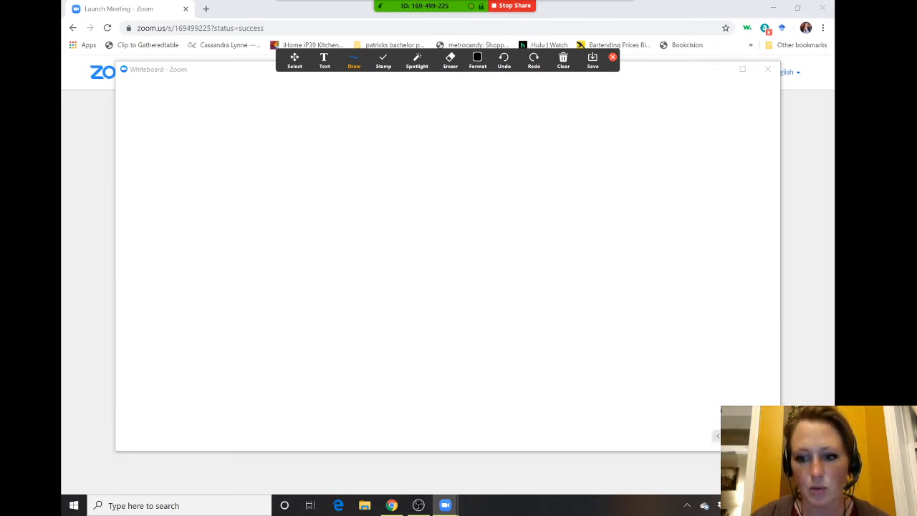
pyautogui.moveTo(229, 265); pyautogui.dragTo(244, 298)
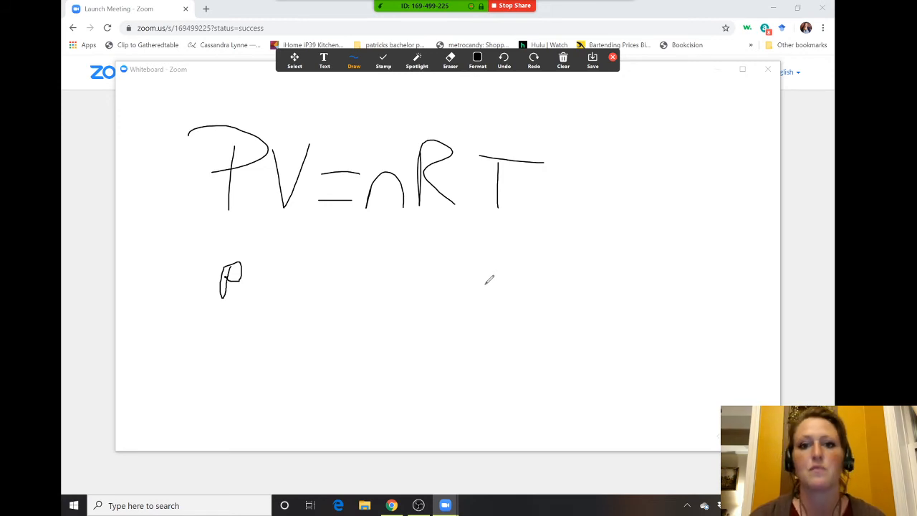
pyautogui.moveTo(466, 109)
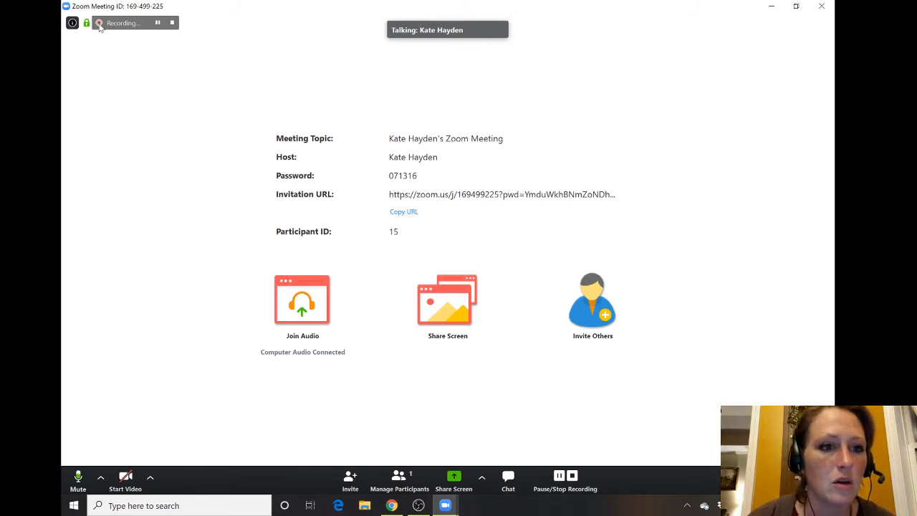
pyautogui.moveTo(133, 31)
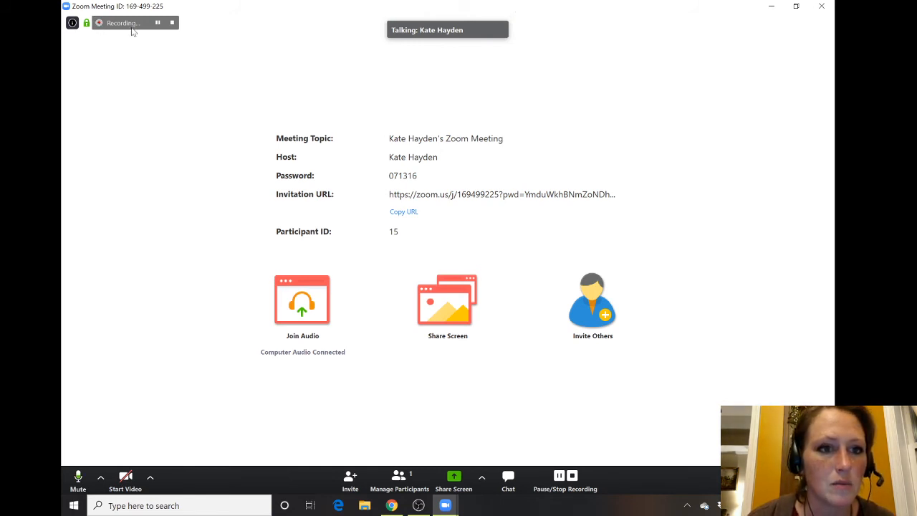
# Stop the meeting recording from the Recording indicator
pyautogui.click(172, 23)
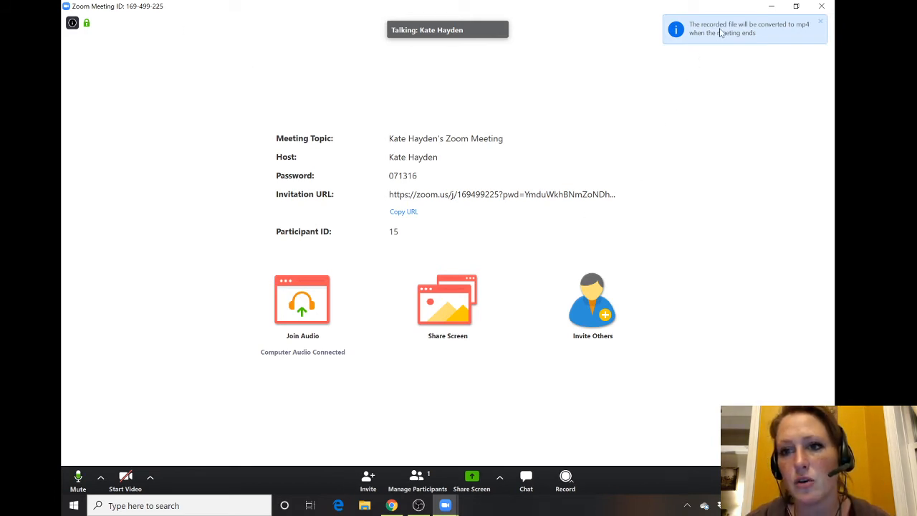
pyautogui.moveTo(651, 139)
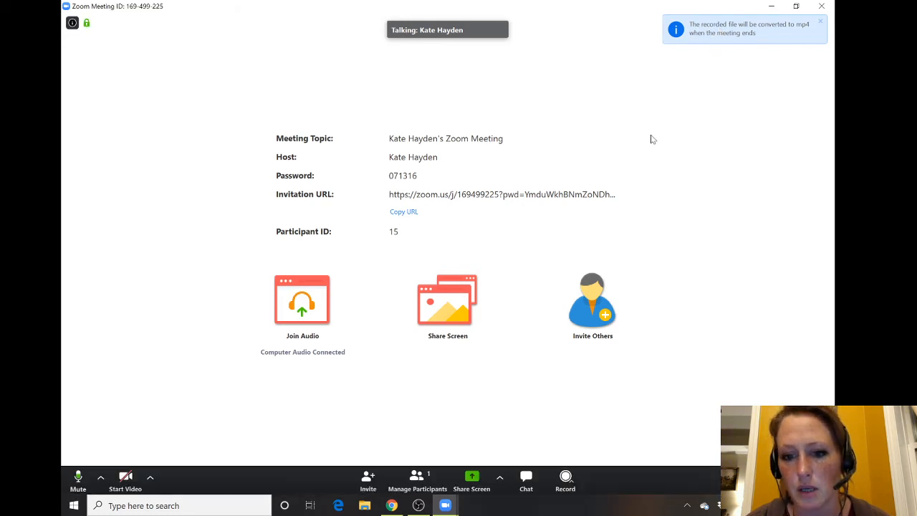
pyautogui.moveTo(686, 137)
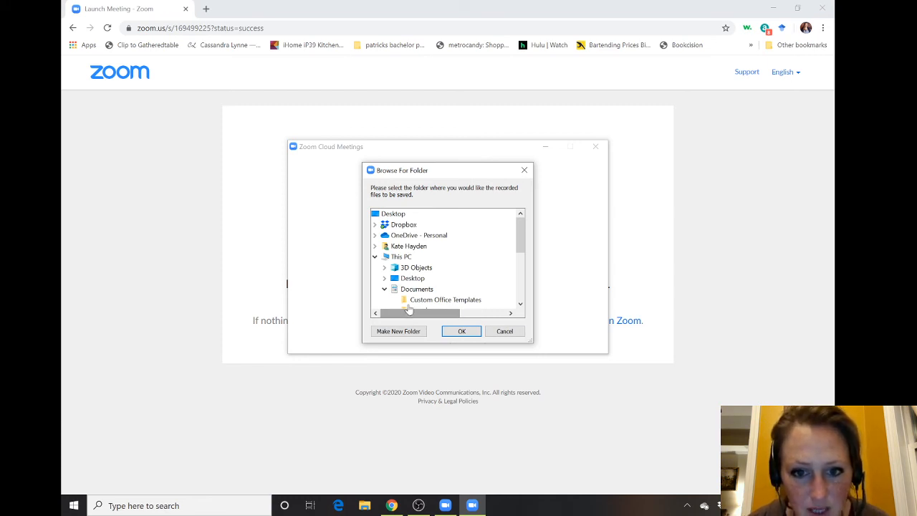
pyautogui.moveTo(399, 256)
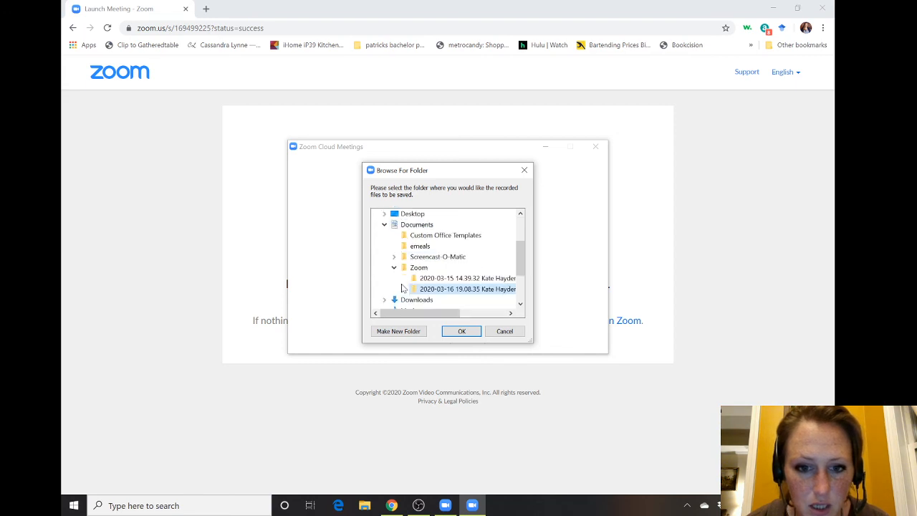
pyautogui.moveTo(477, 294)
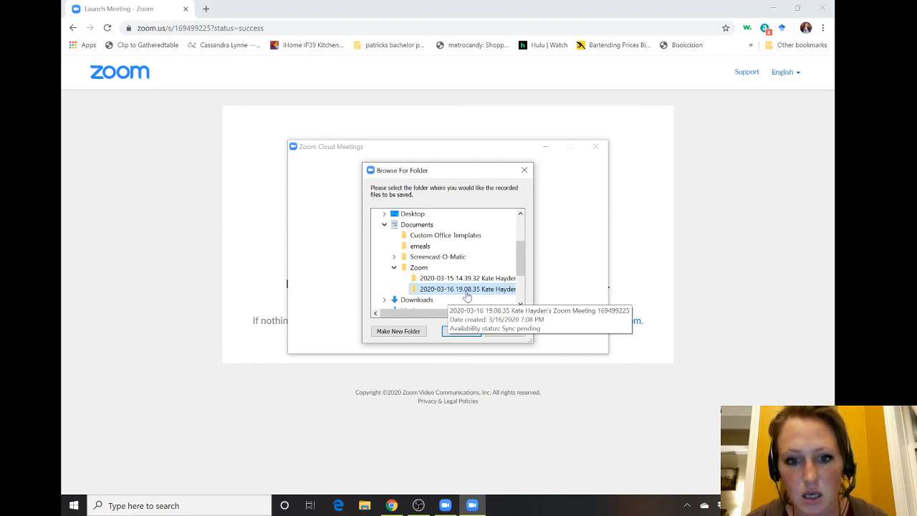
# Pick the 2020-03-16 meeting folder under Documents > Zoom and confirm with OK
pyautogui.rightClick(466, 288)
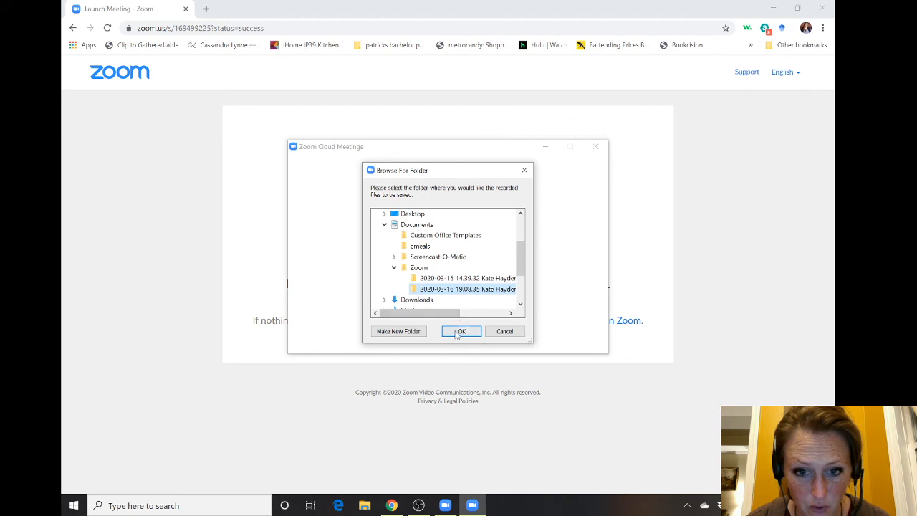
pyautogui.click(461, 331)
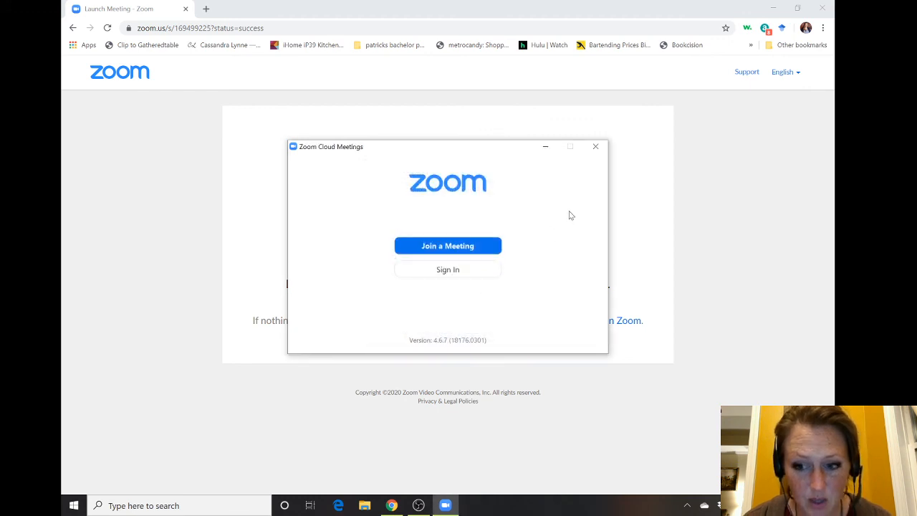